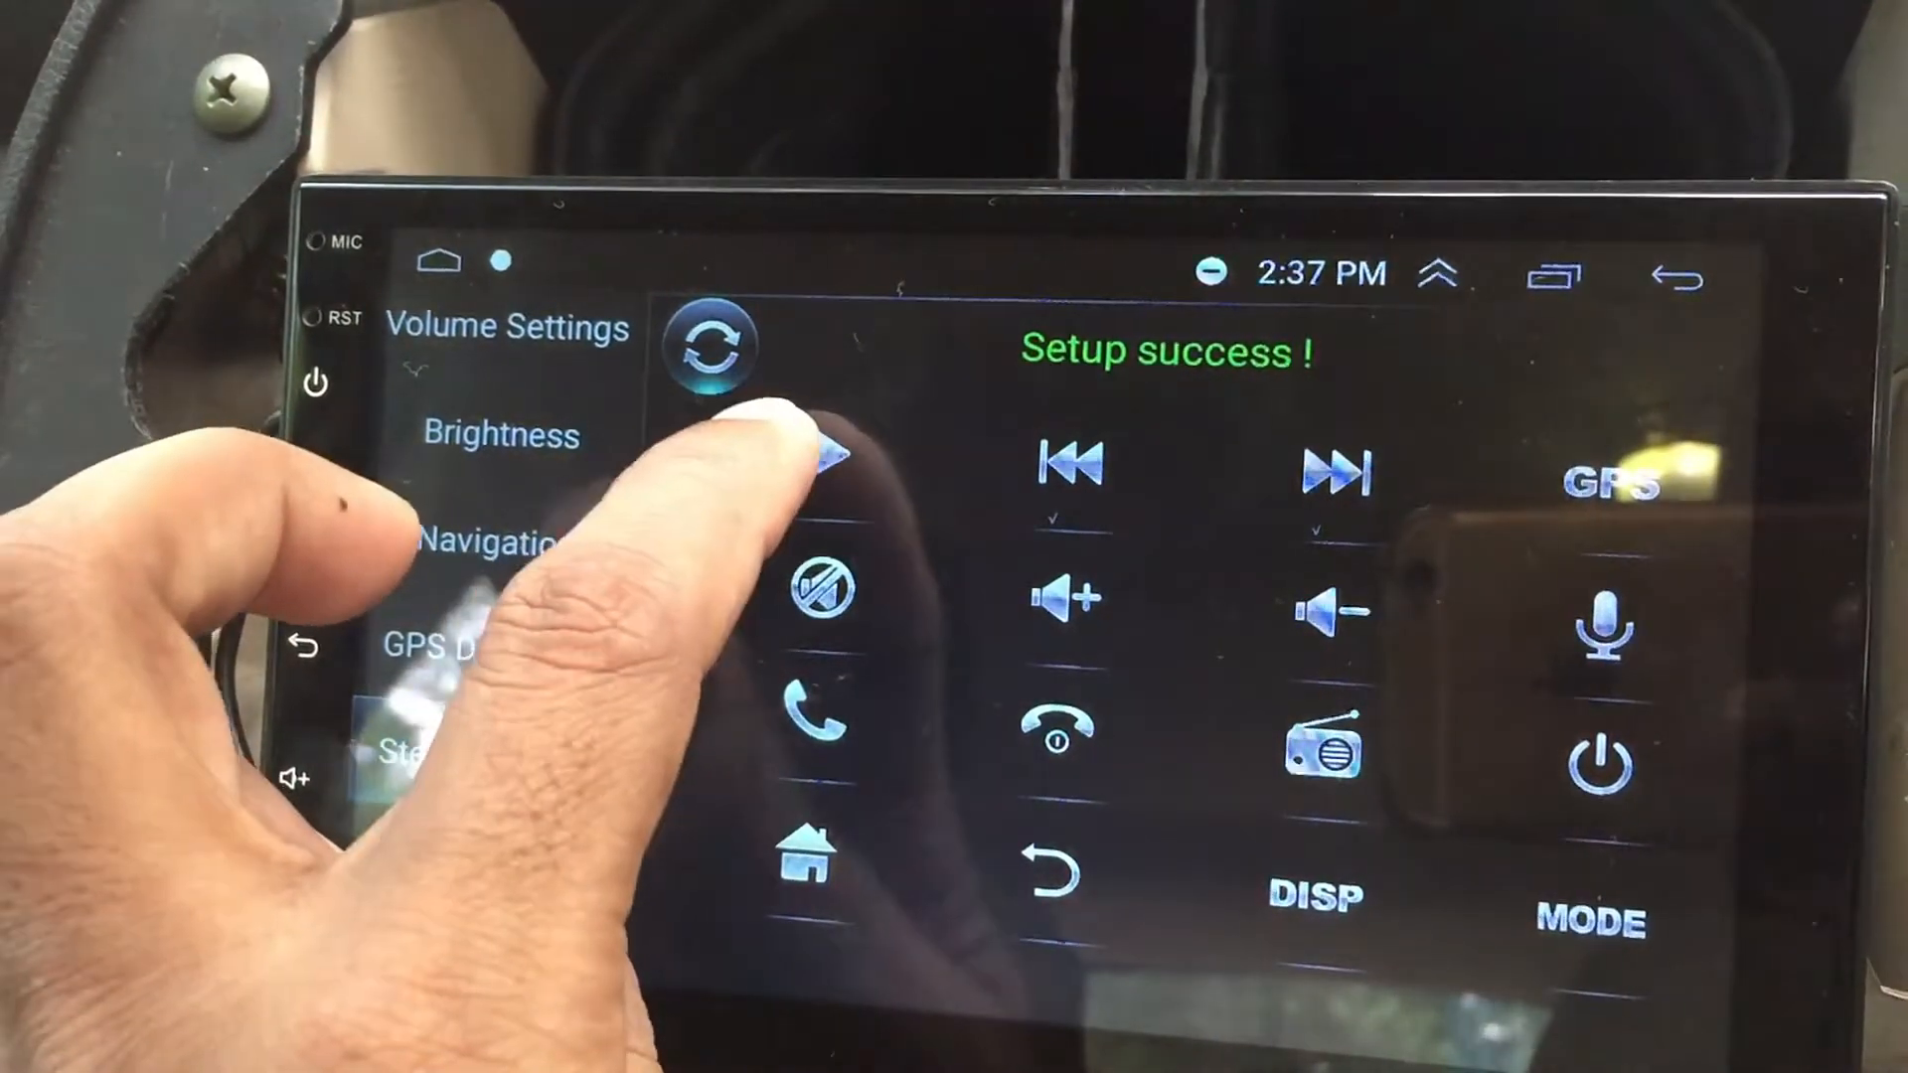
Select Play in Steering Learn so the unit waits for a held steering-wheel button.
click(487, 764)
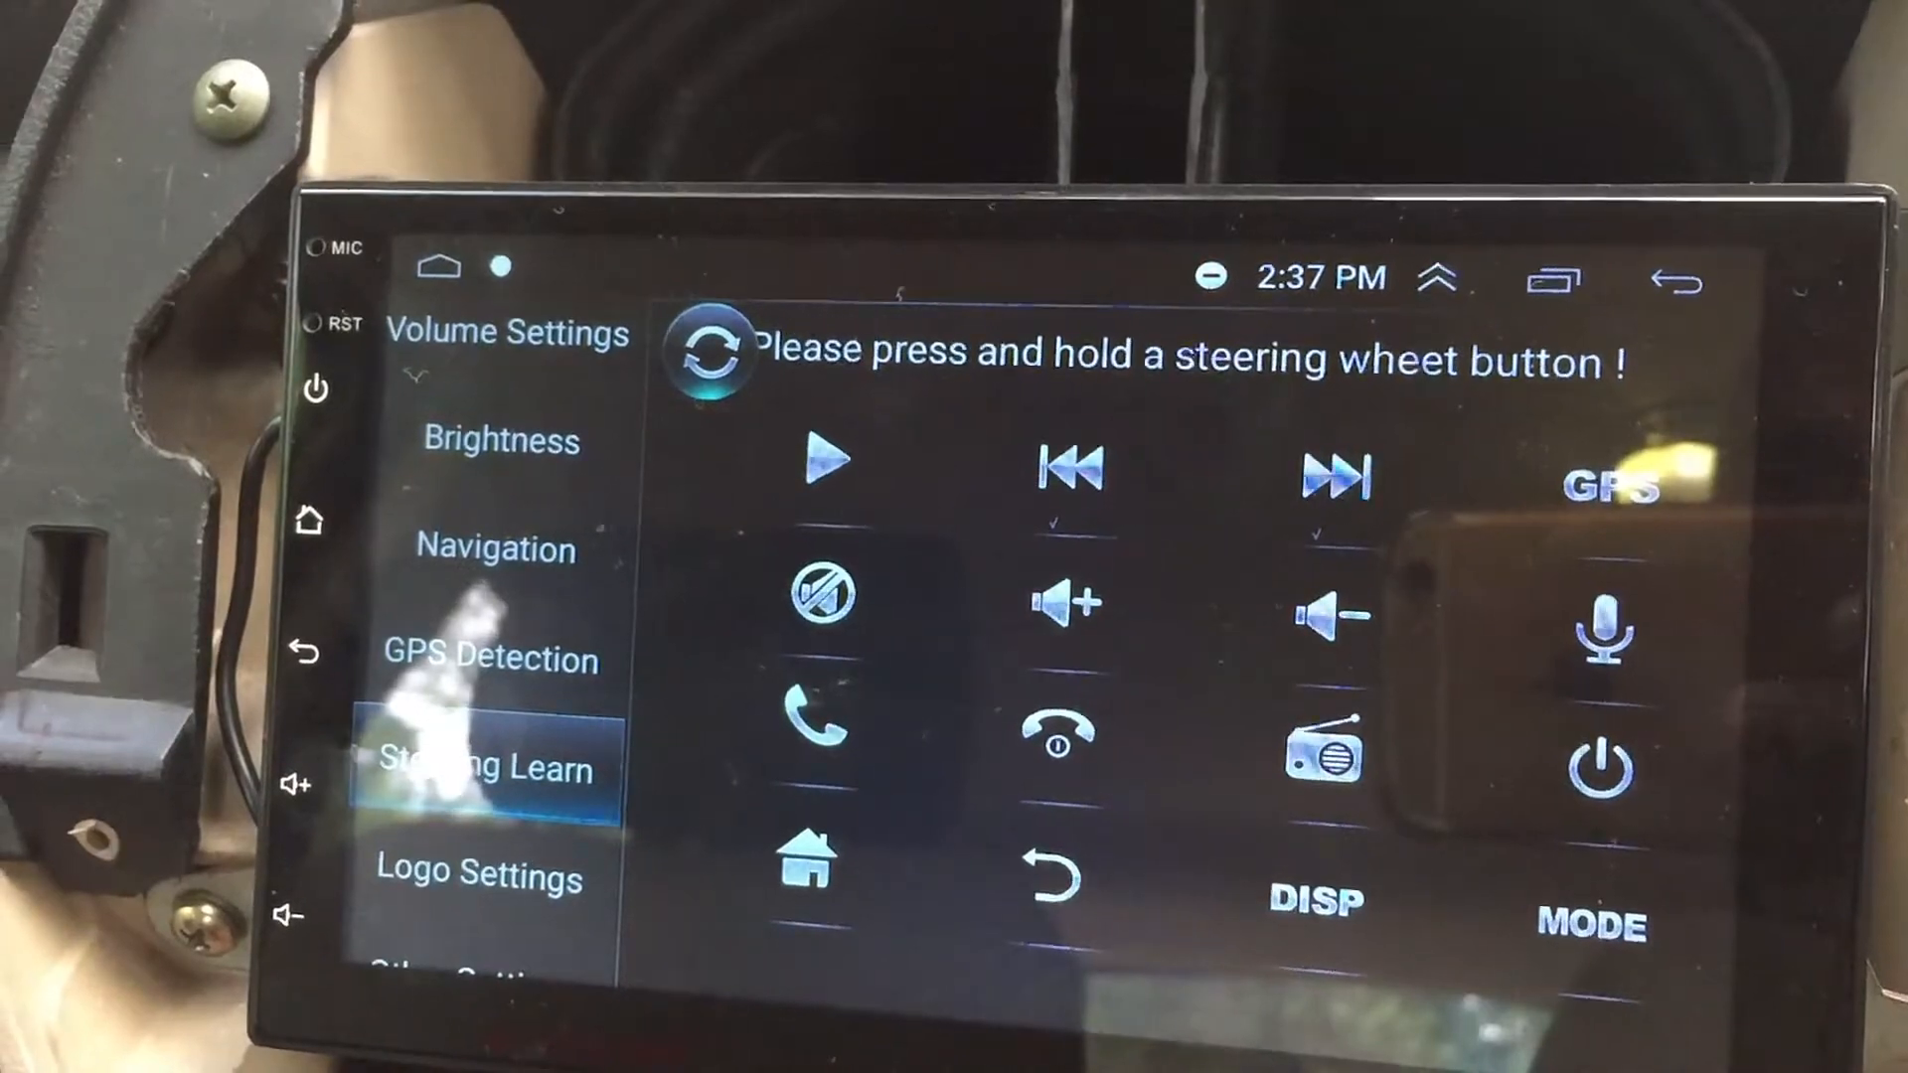